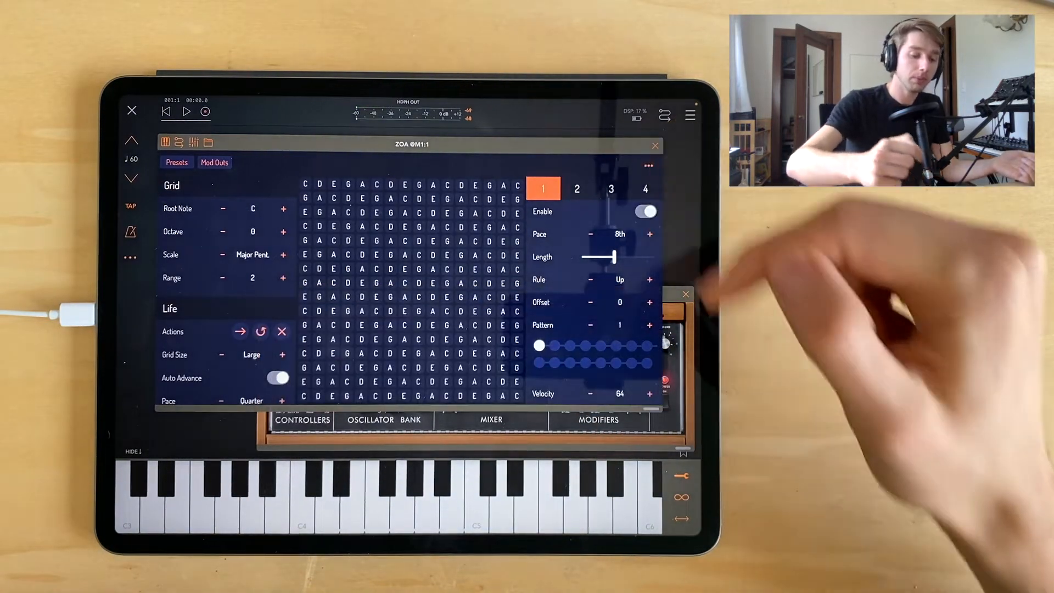
Step: Show ZOA's Modulation Outputs listing Population Density (CC 21) and Fertility (CC 22)
click(214, 162)
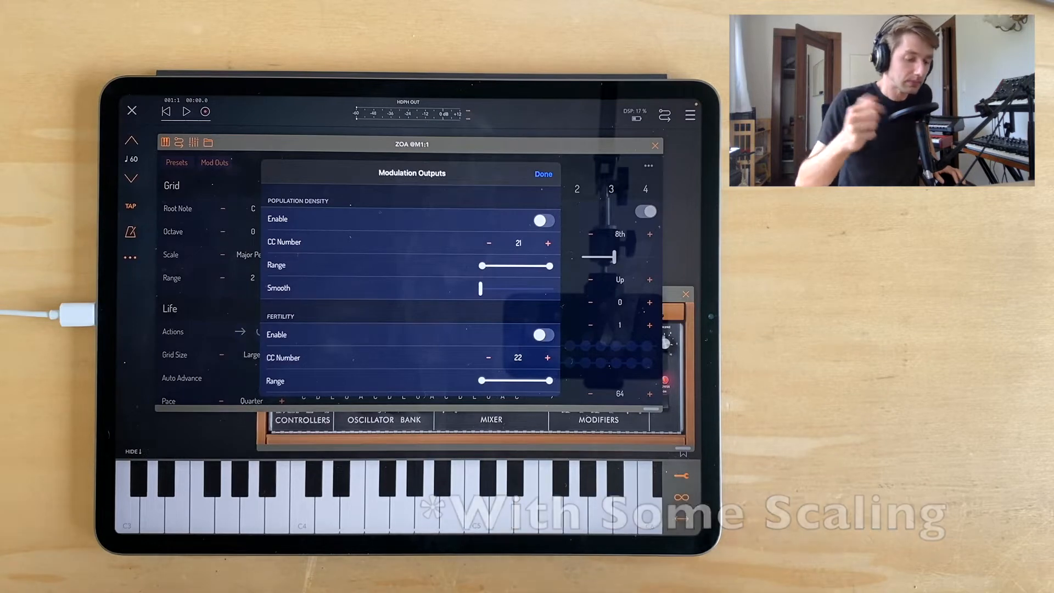
scroll(down, 3)
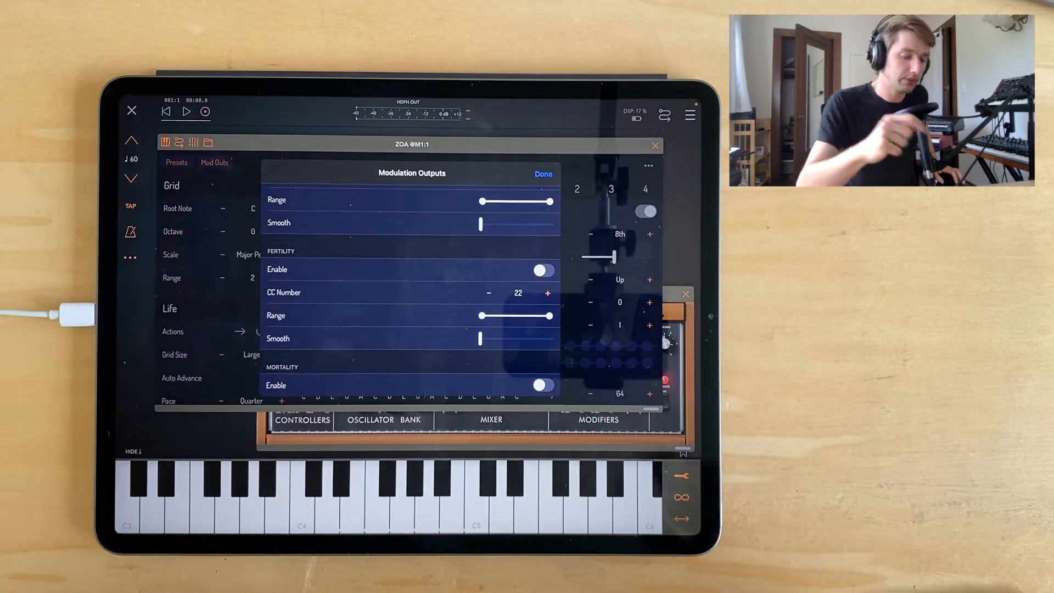
scroll(down, 3)
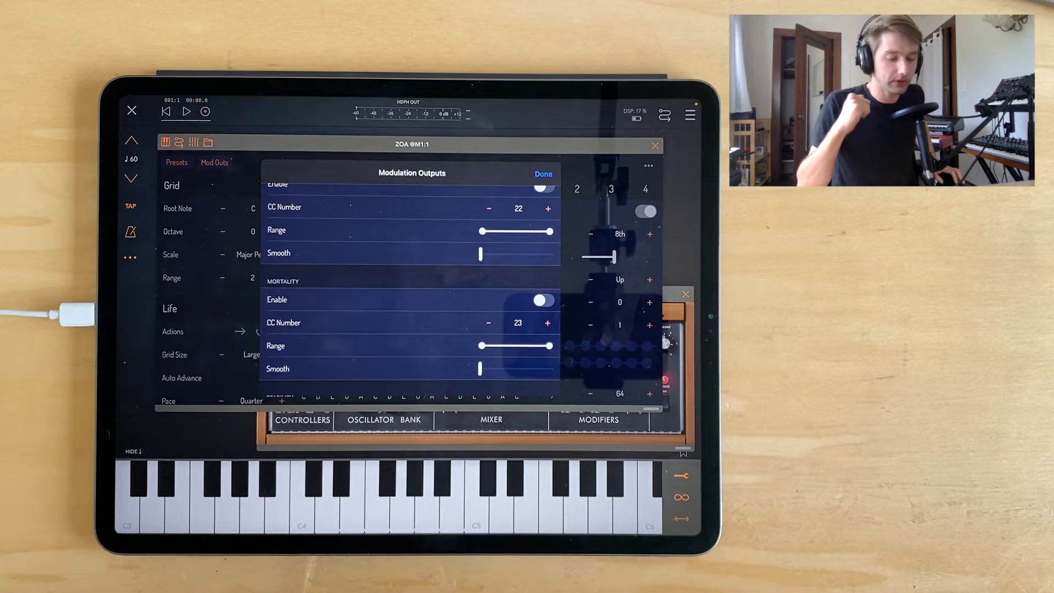
scroll(down, 3)
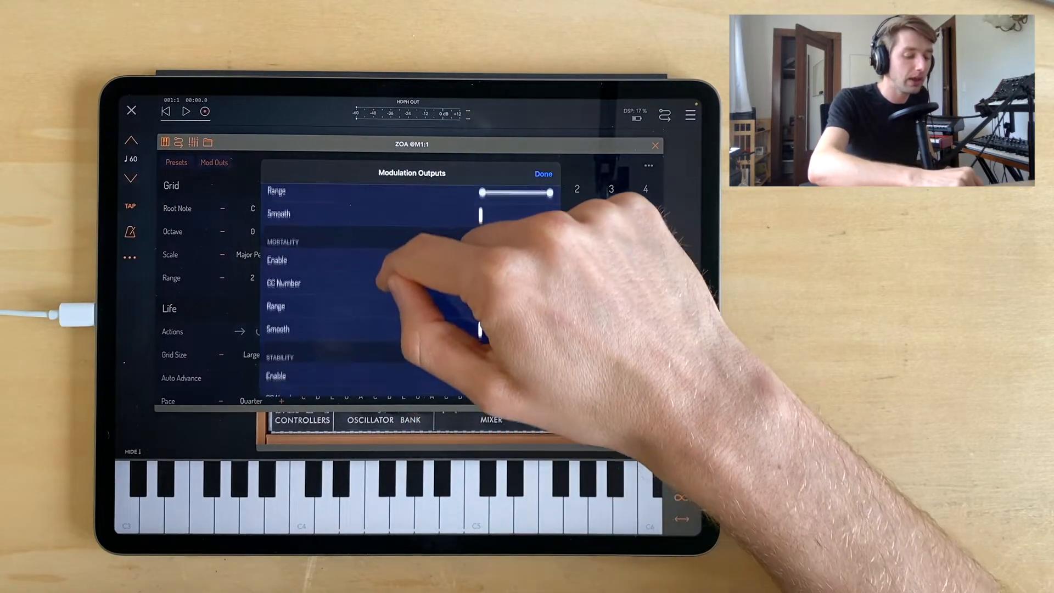
scroll(down, 3)
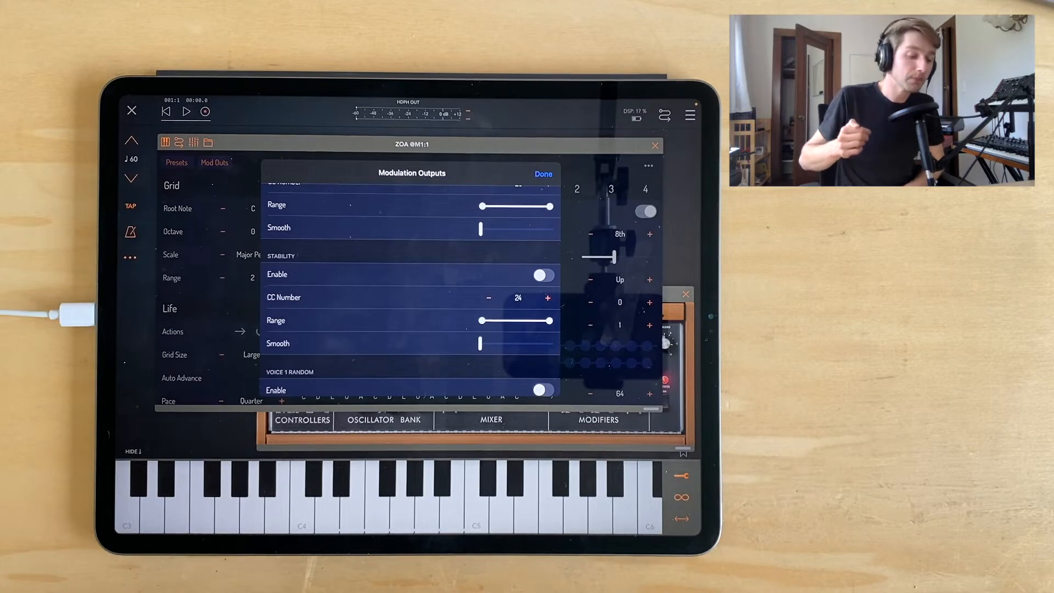
scroll(up, 3)
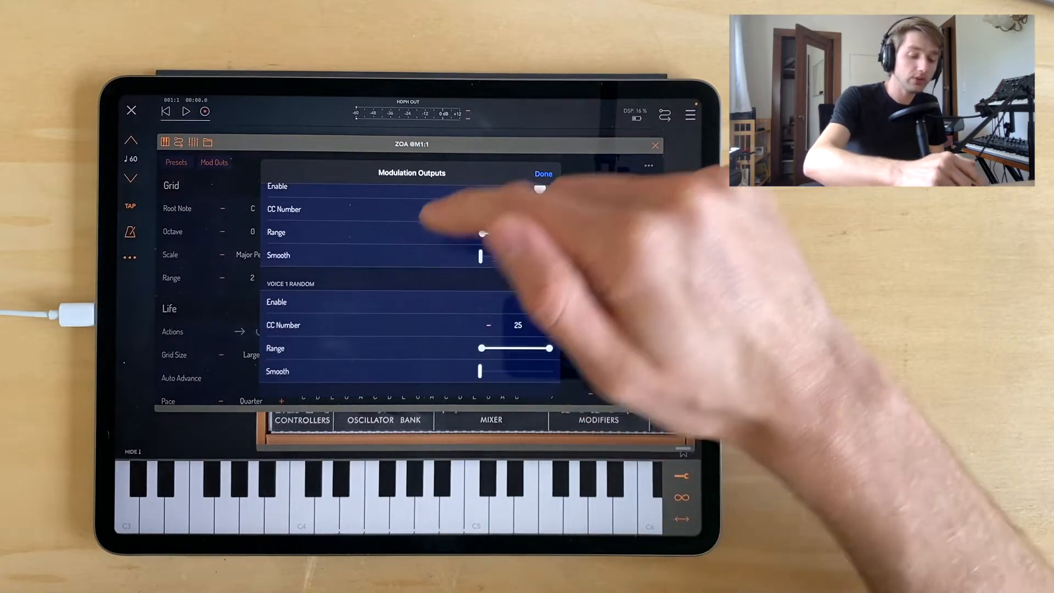
scroll(down, 3)
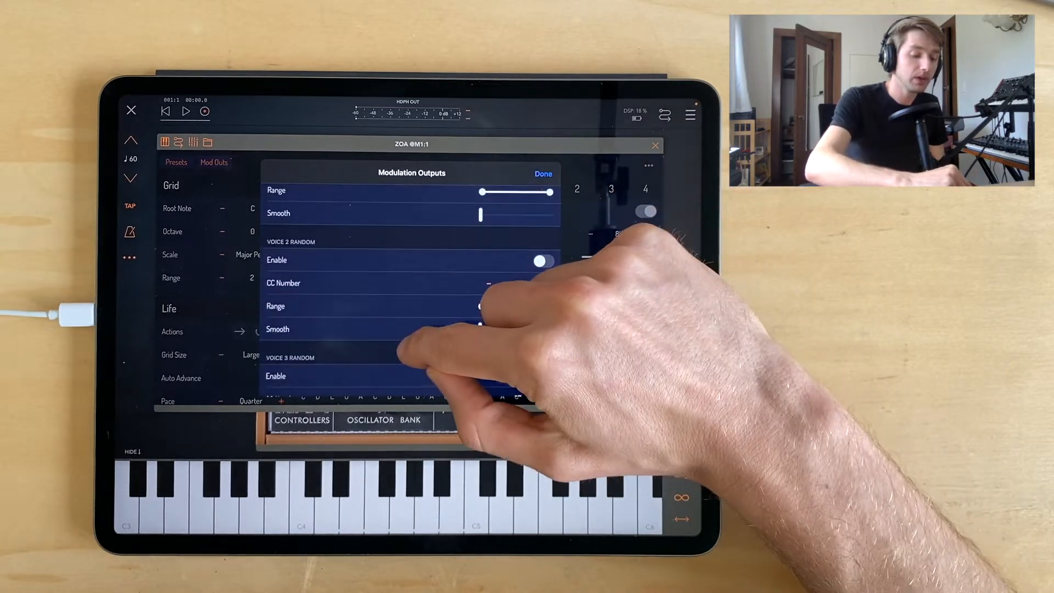
scroll(down, 3)
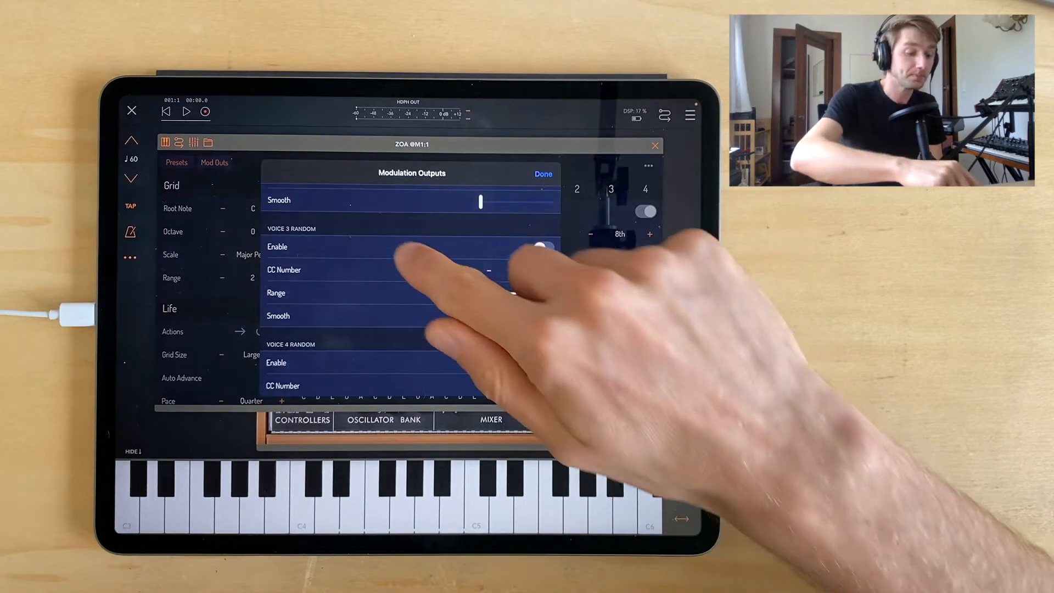
scroll(down, 3)
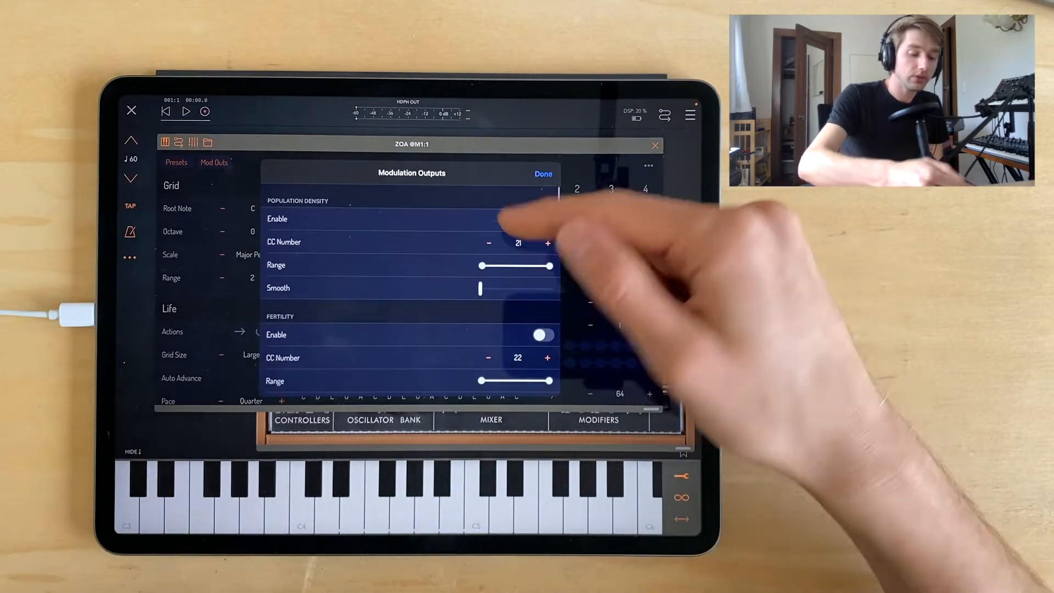
Step: Enable the Population Density, Fertility and Stability outputs while scrolling the list
scroll(down, 3)
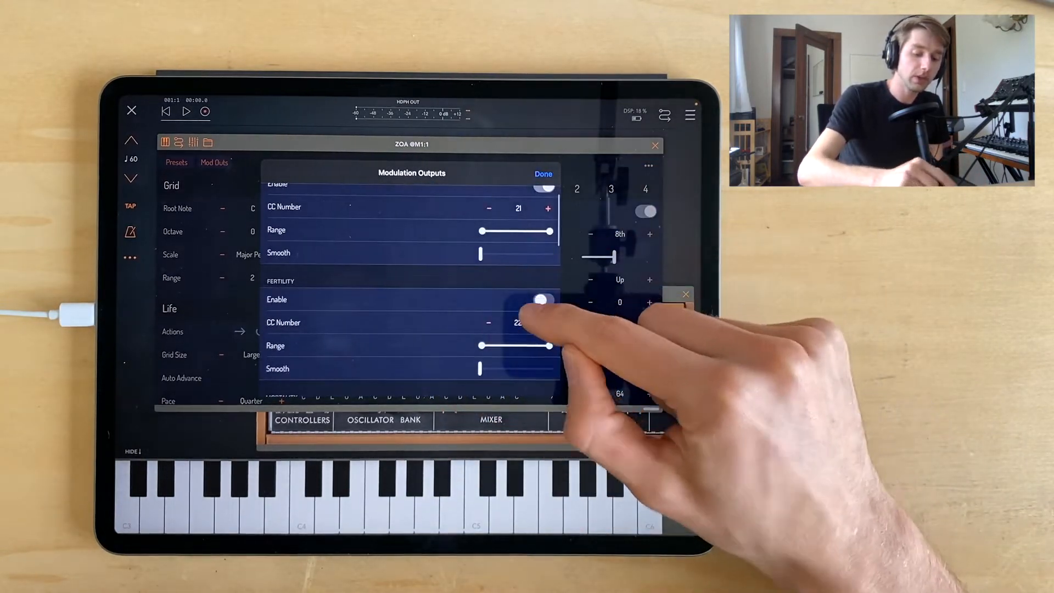
scroll(down, 3)
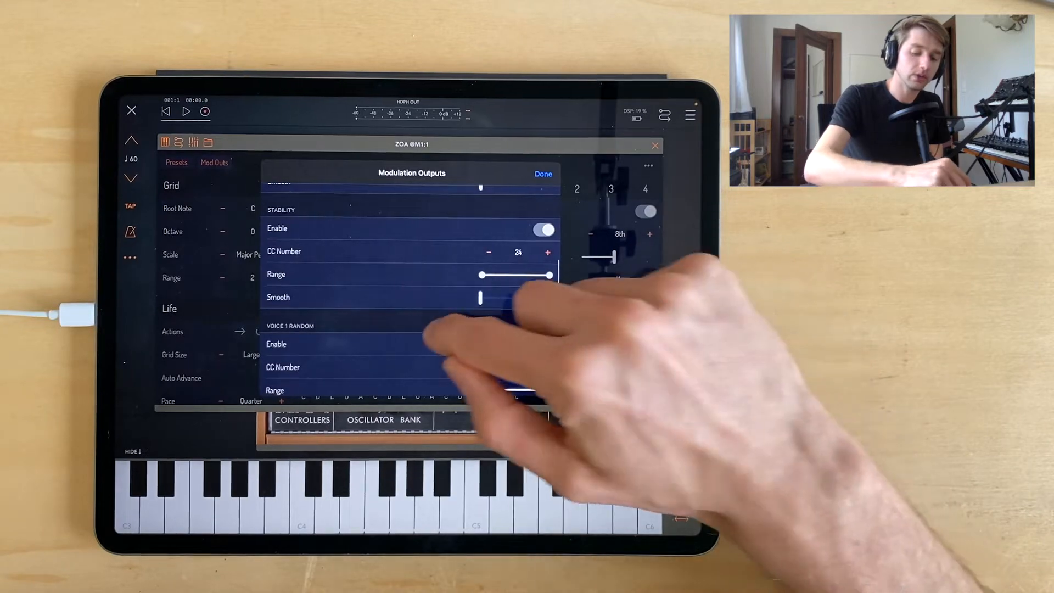
scroll(down, 3)
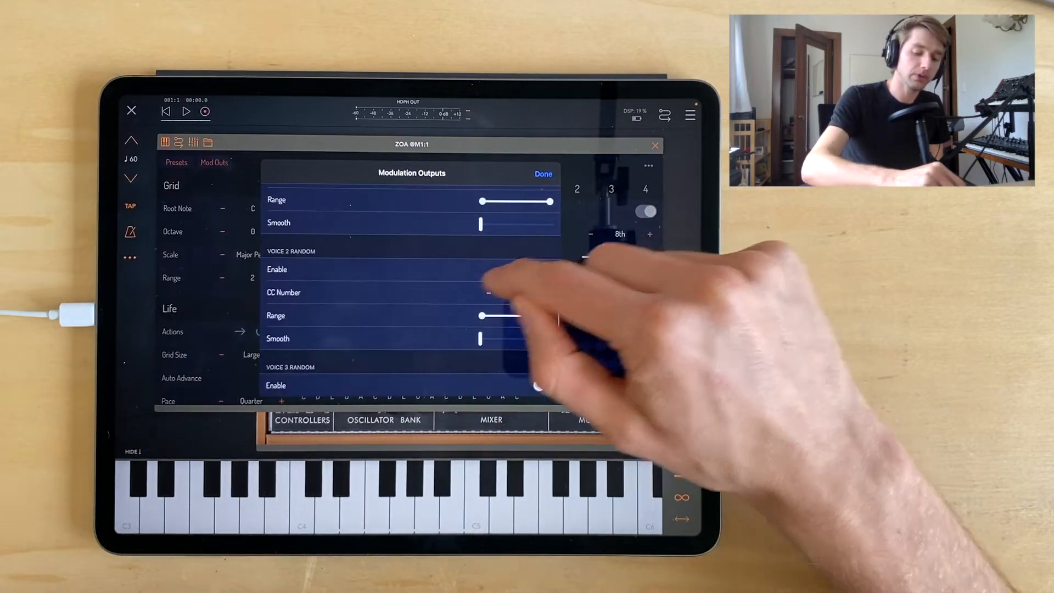
scroll(up, 3)
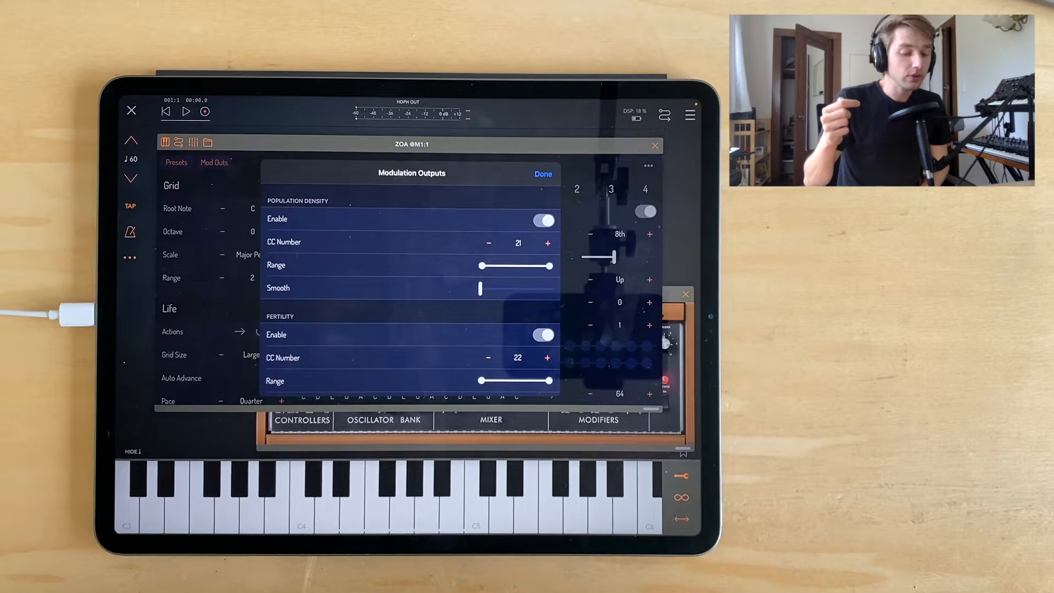
scroll(down, 3)
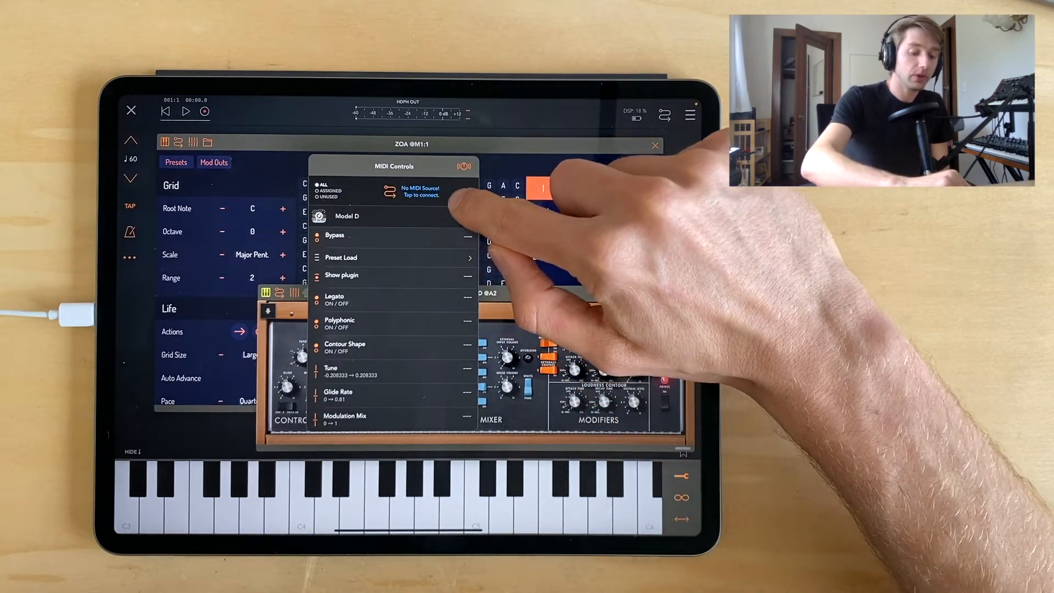
click(420, 191)
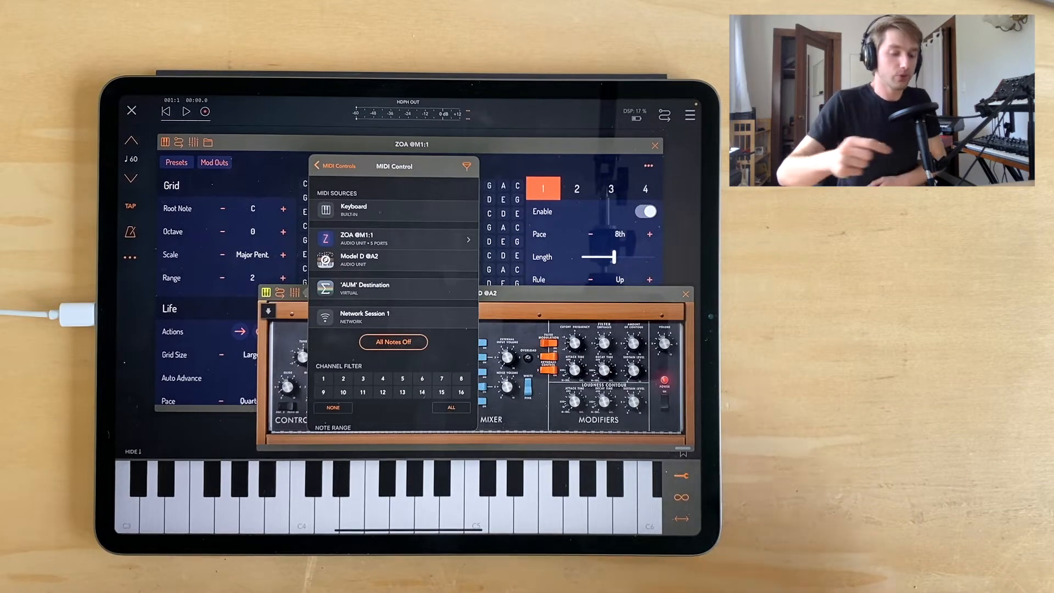
click(393, 238)
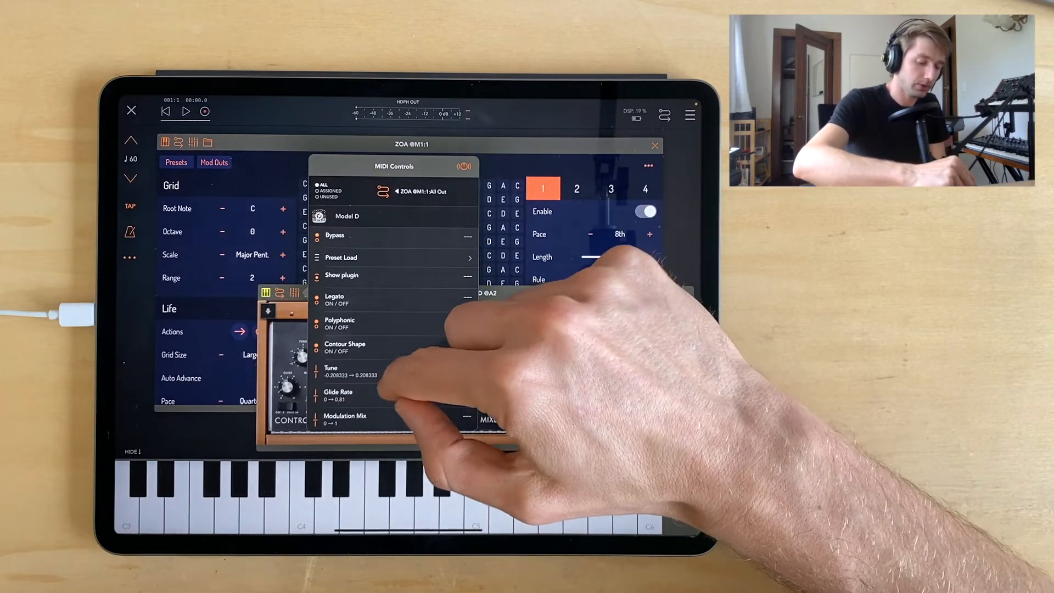
Step: Map Model D's Cutoff Frequency to a channel 1 MIDI CC via the arrow steppers
scroll(down, 3)
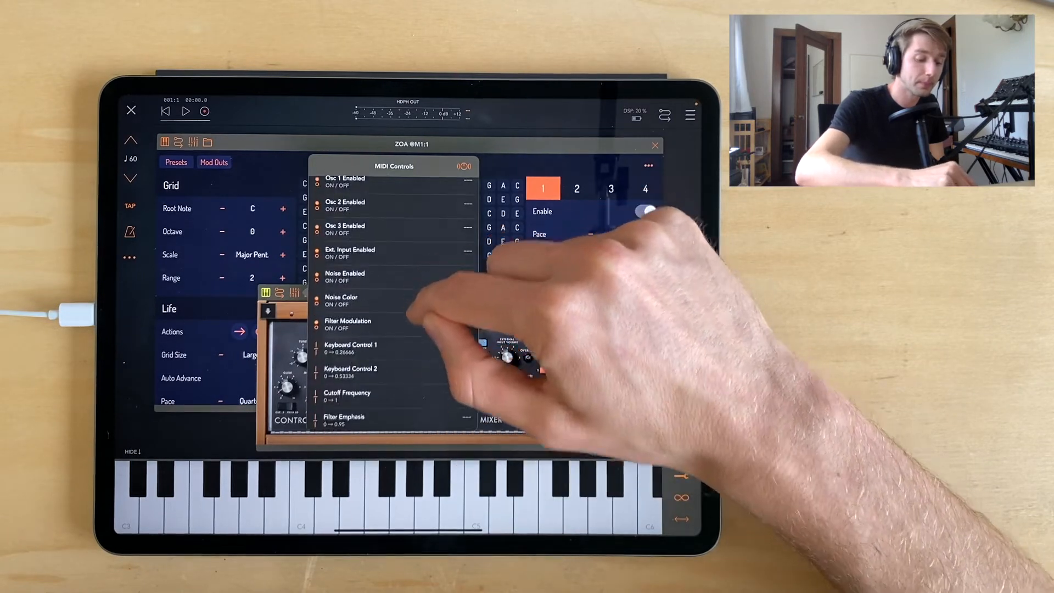
scroll(down, 3)
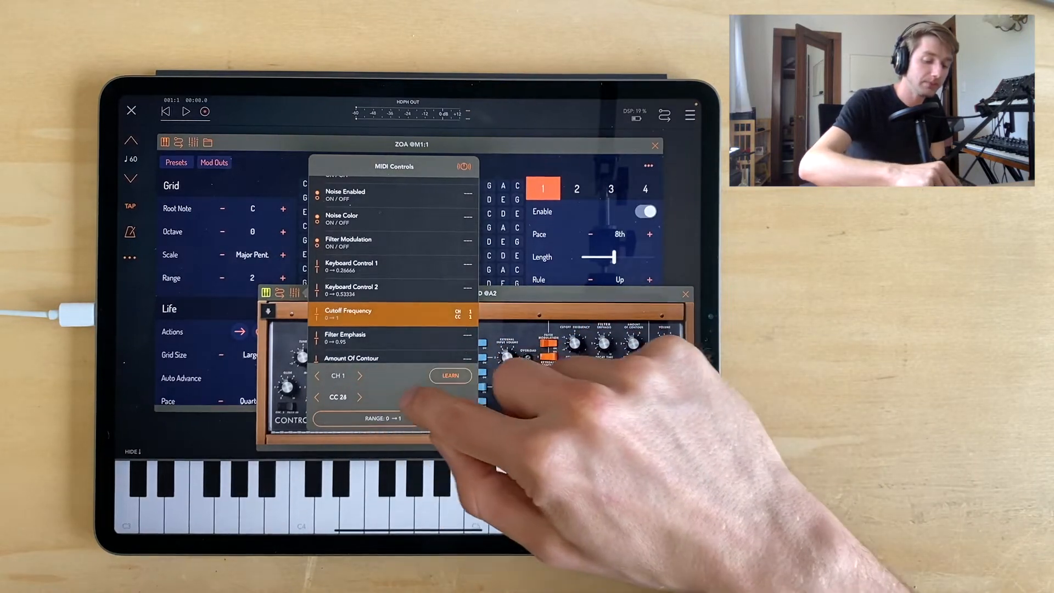
click(316, 398)
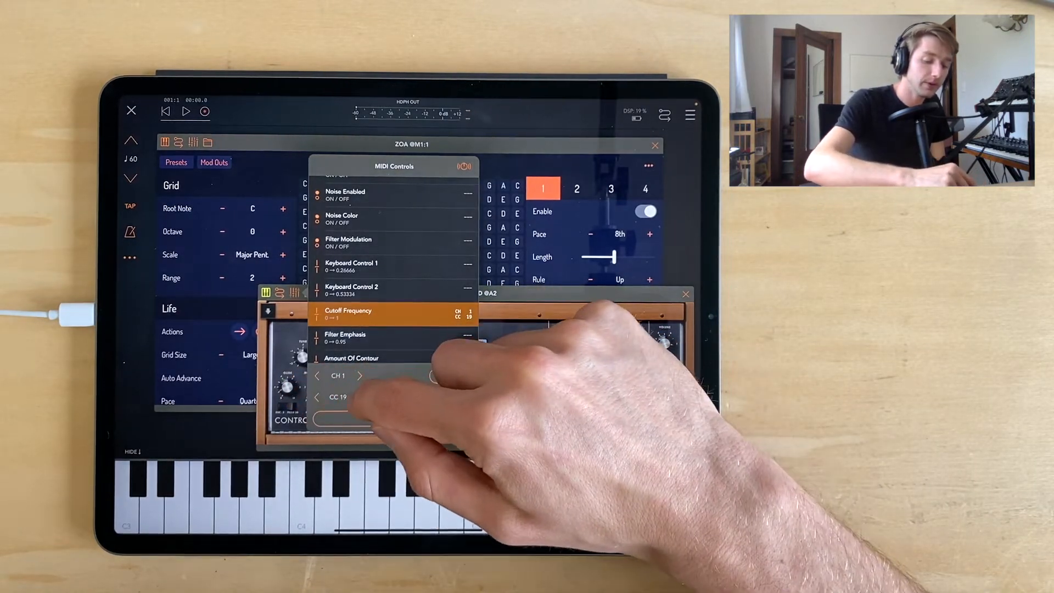
click(360, 396)
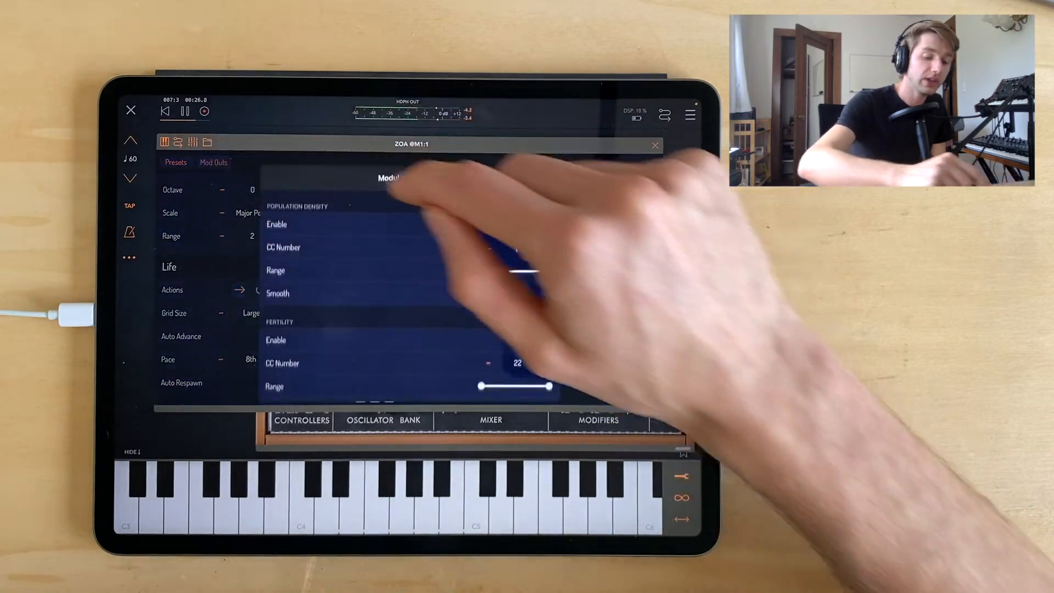
Step: Scroll the output settings before closing the Modulation Outputs panel
scroll(down, 3)
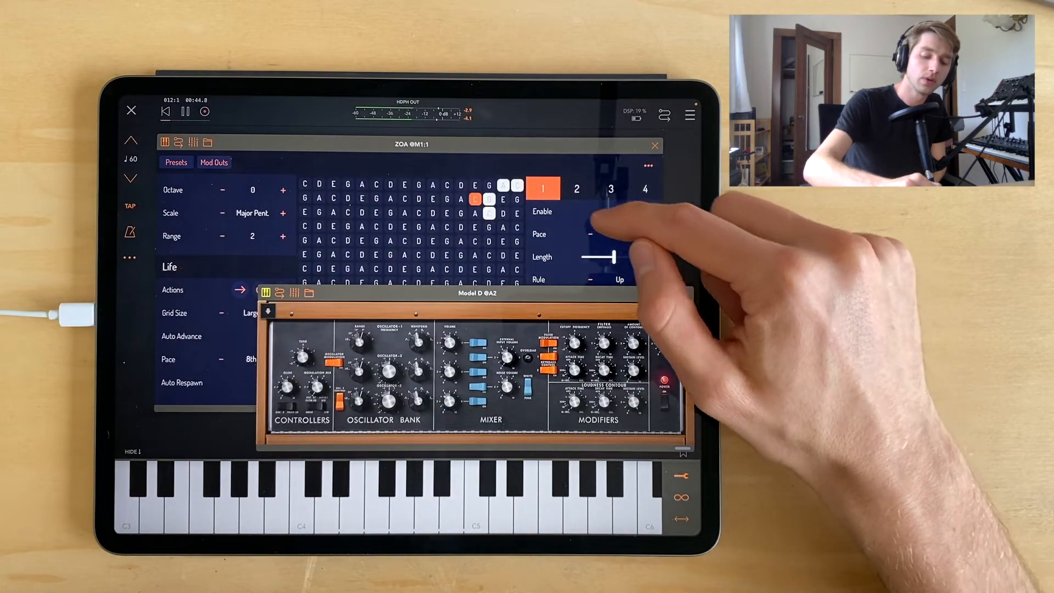
Step: Inspect voice 2 and voice 1 sequencer settings while the Life grid runs
click(576, 189)
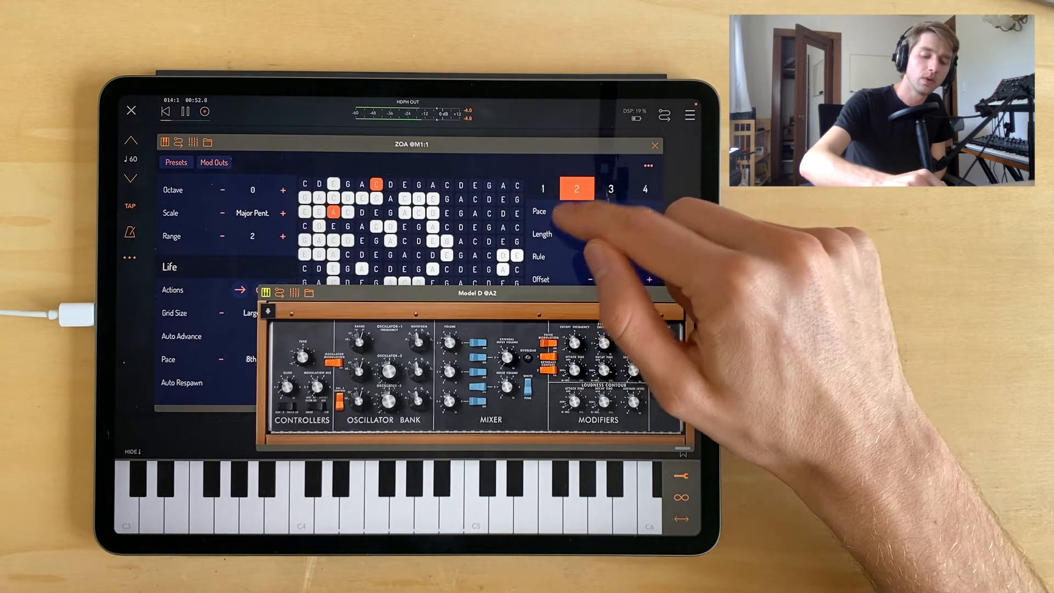
click(576, 188)
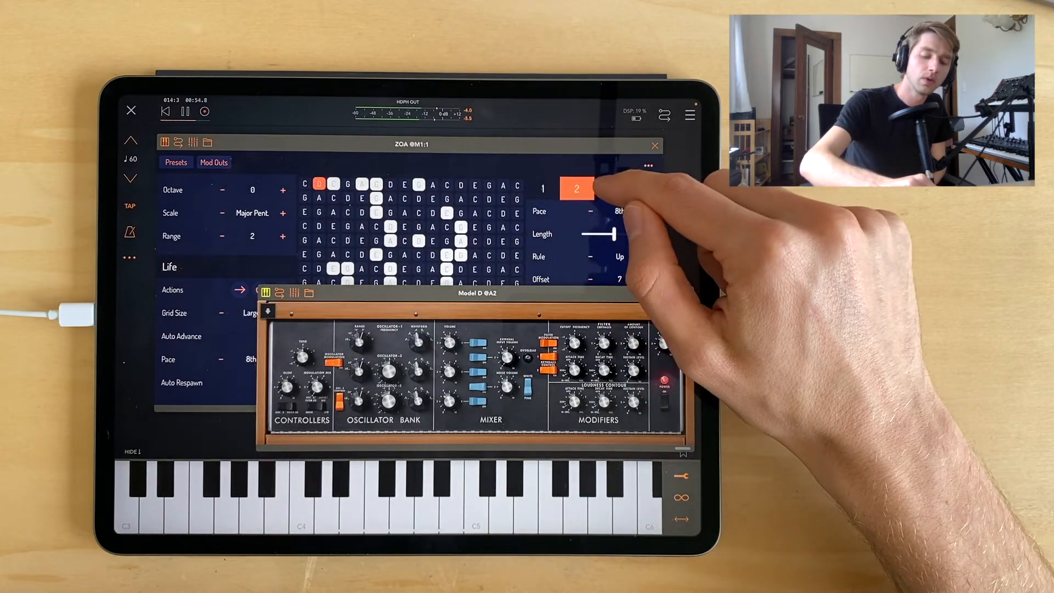
click(545, 187)
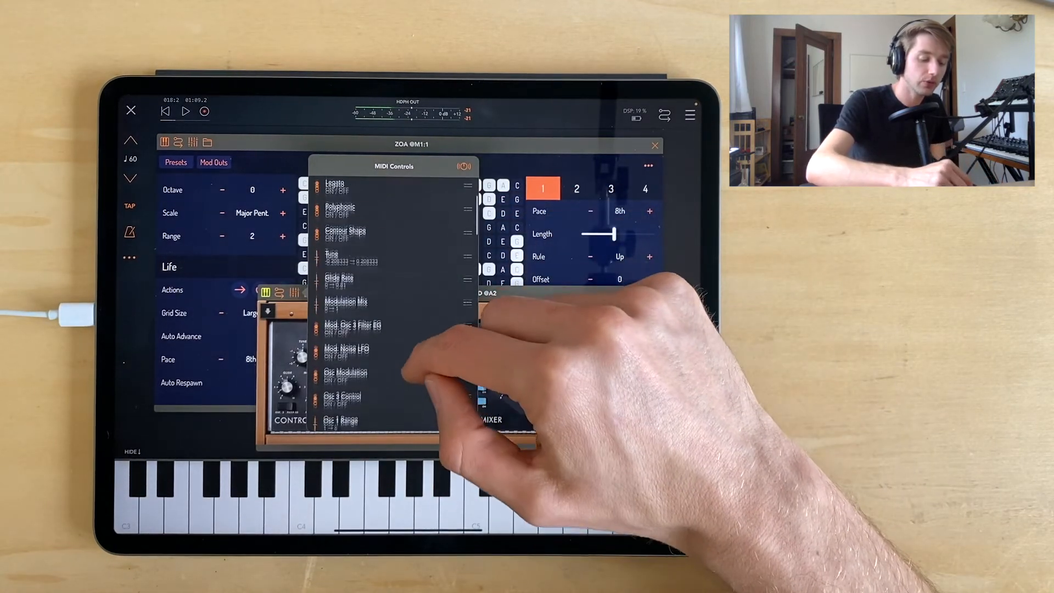
Step: Give Model D's Filter Emphasis its own channel 1 CC mapping
scroll(down, 3)
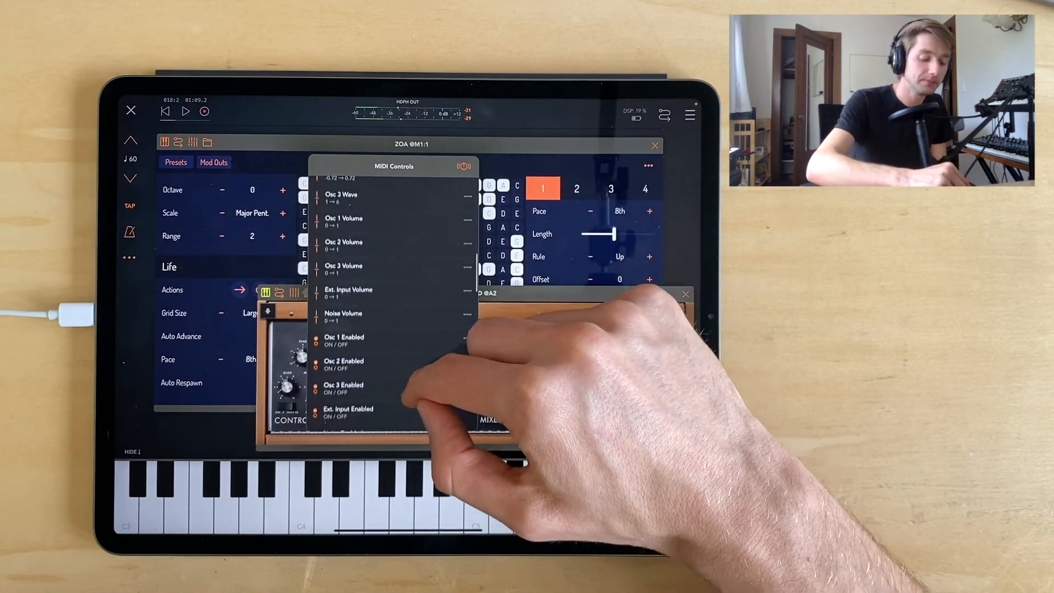
scroll(down, 3)
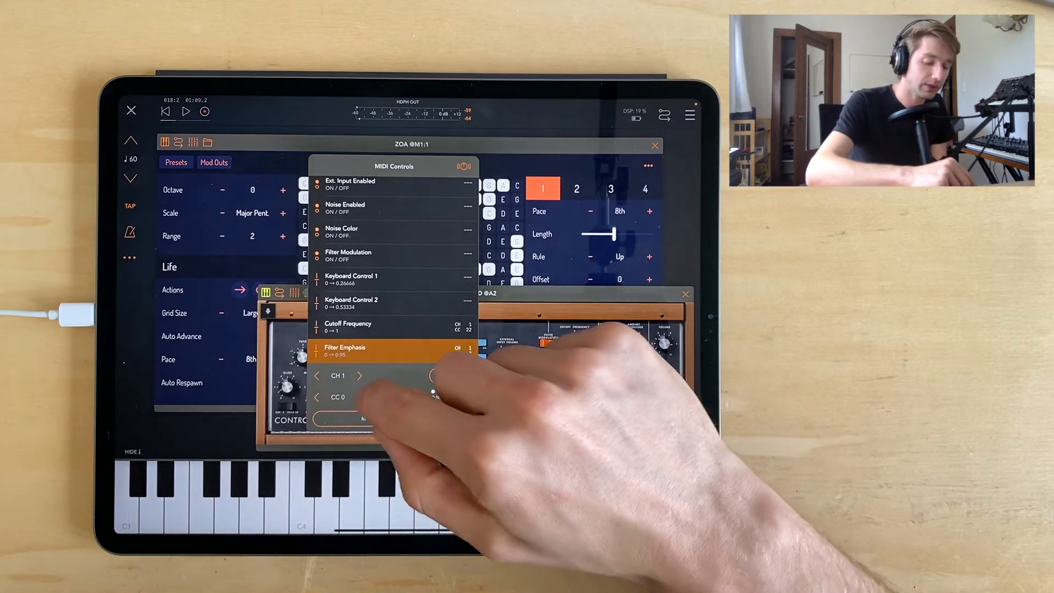
click(360, 397)
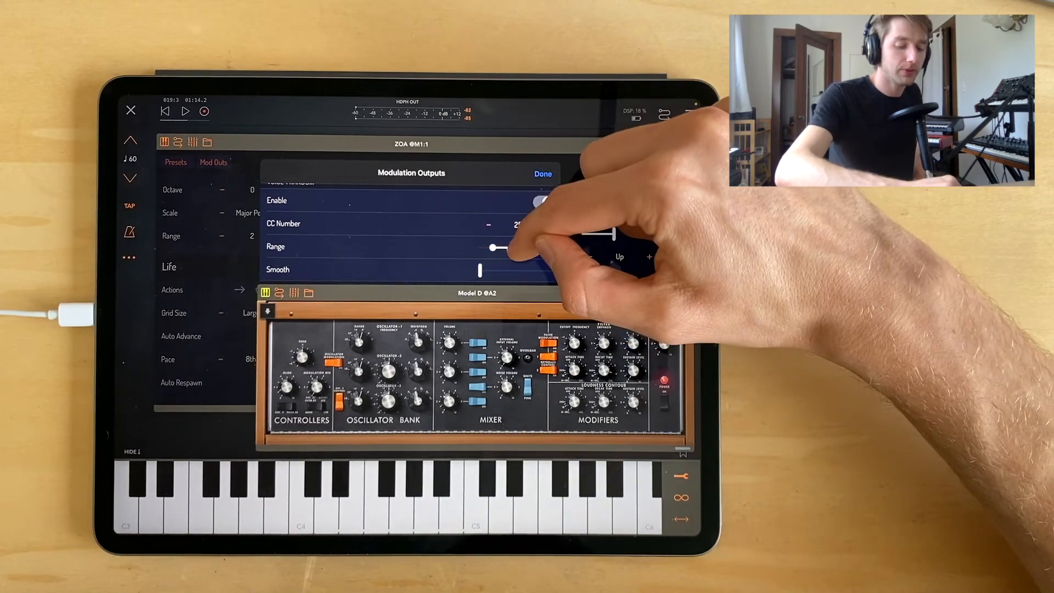
Step: Narrow the Voice 1 Random output's range by pulling its left handle inward
click(544, 202)
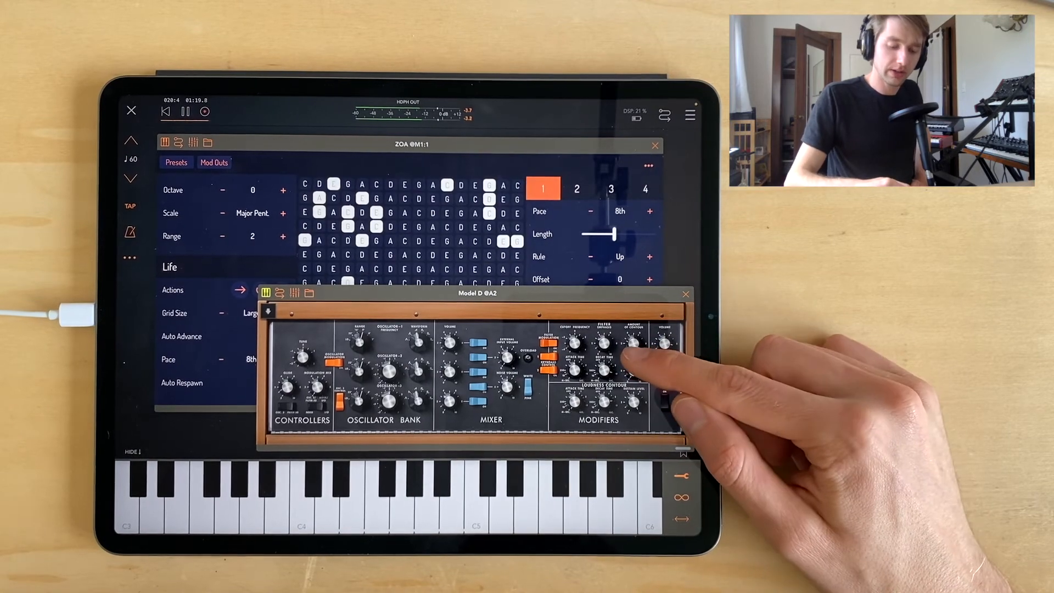
click(668, 379)
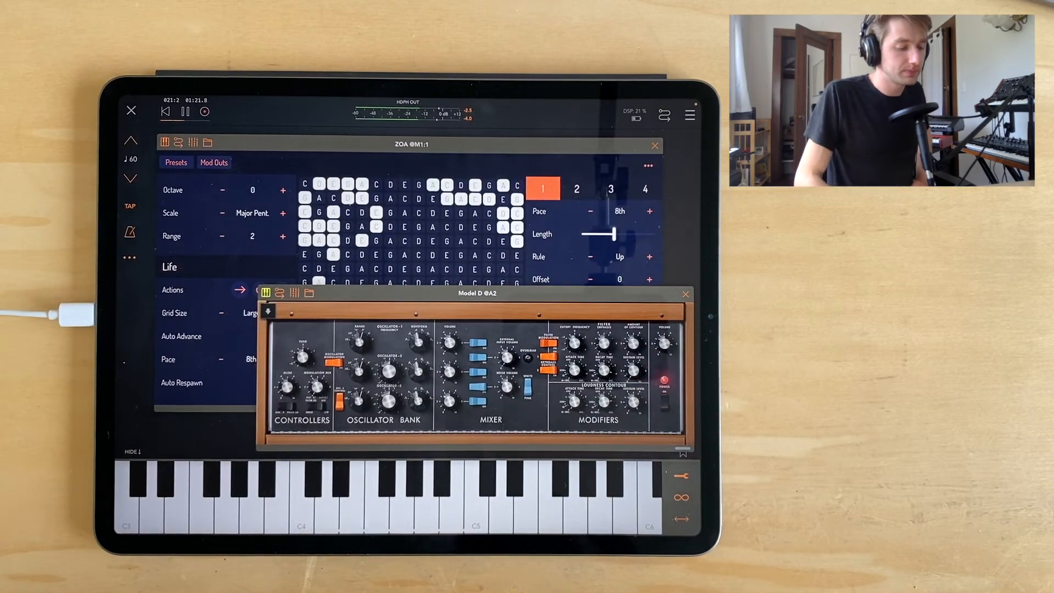